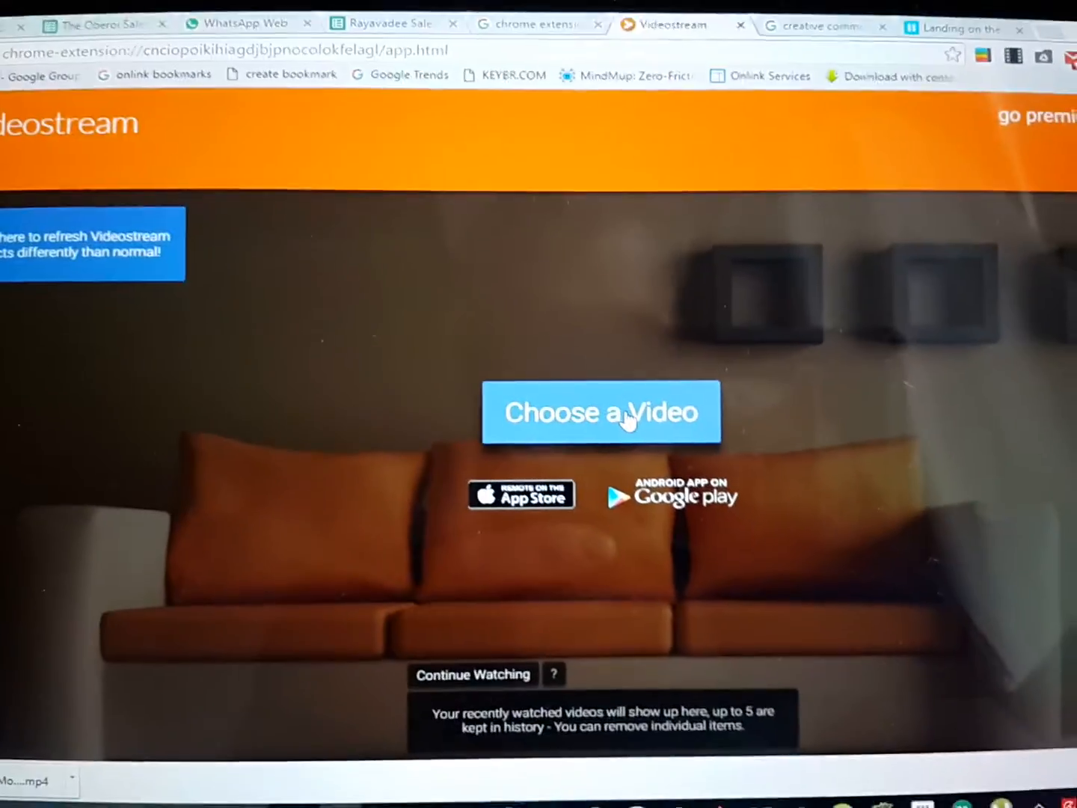
Open 'Landing on the Moon [Vers 2 v]-HD' MP4 from the Desktop in Videostream
left_click(600, 411)
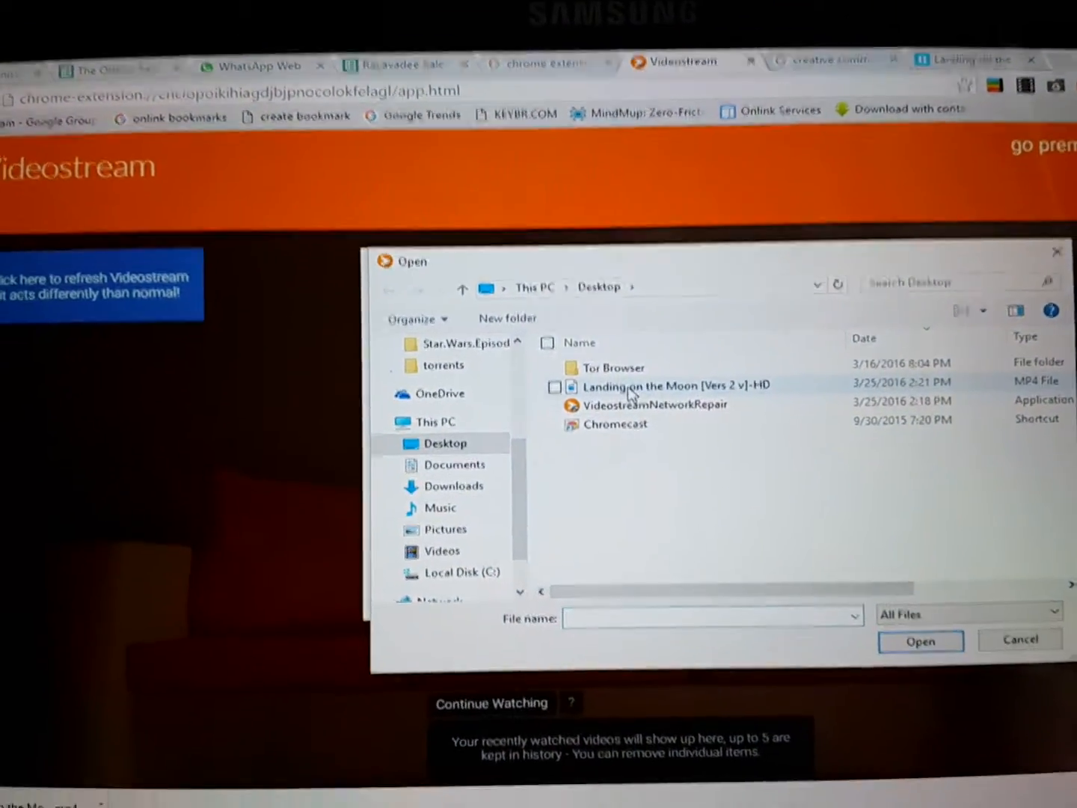
left_click(657, 385)
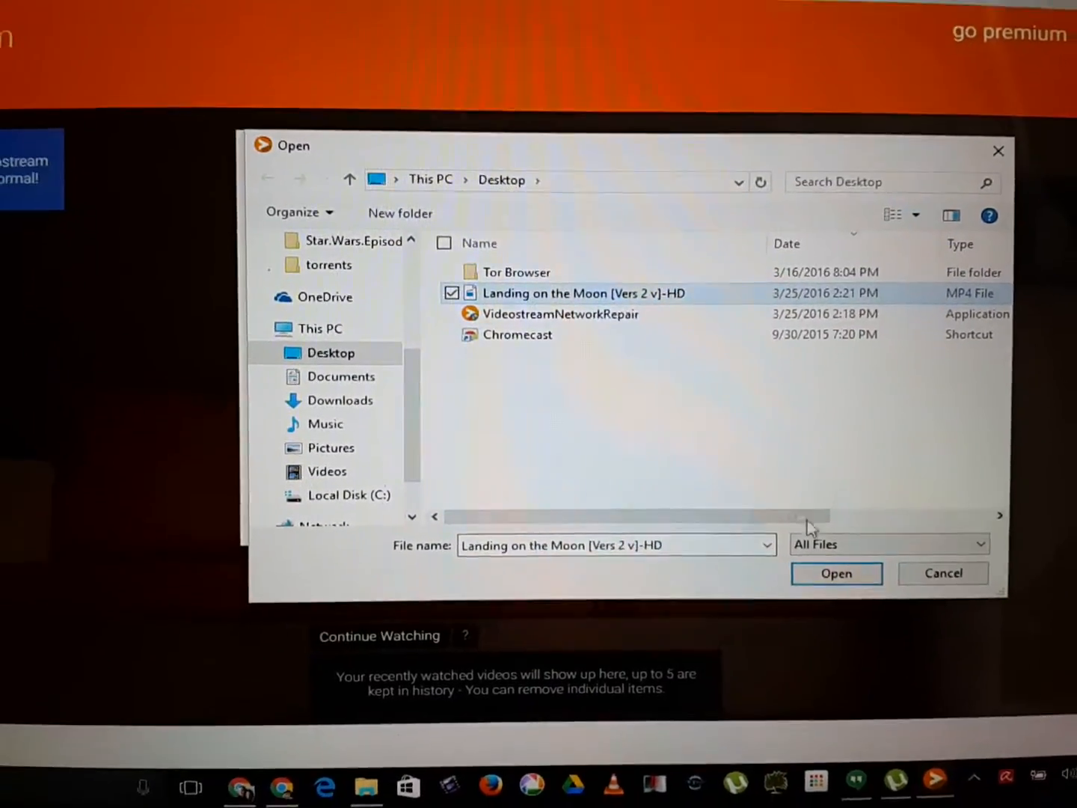
left_click(835, 573)
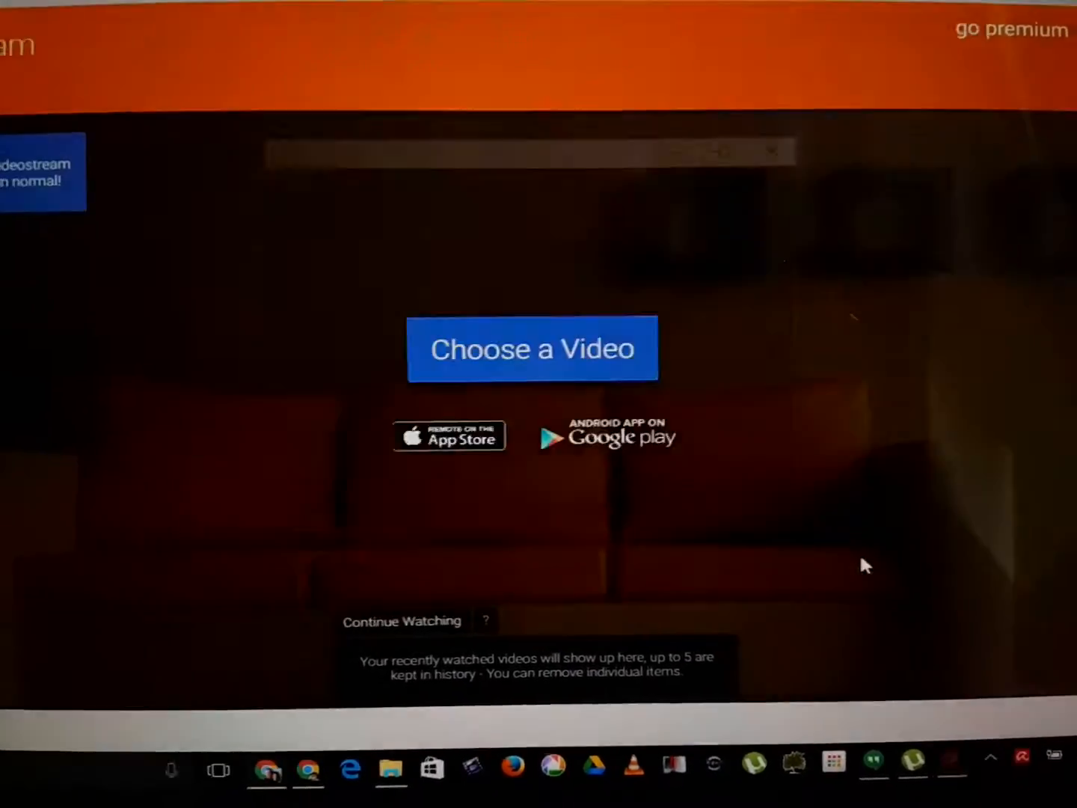
left_click(532, 349)
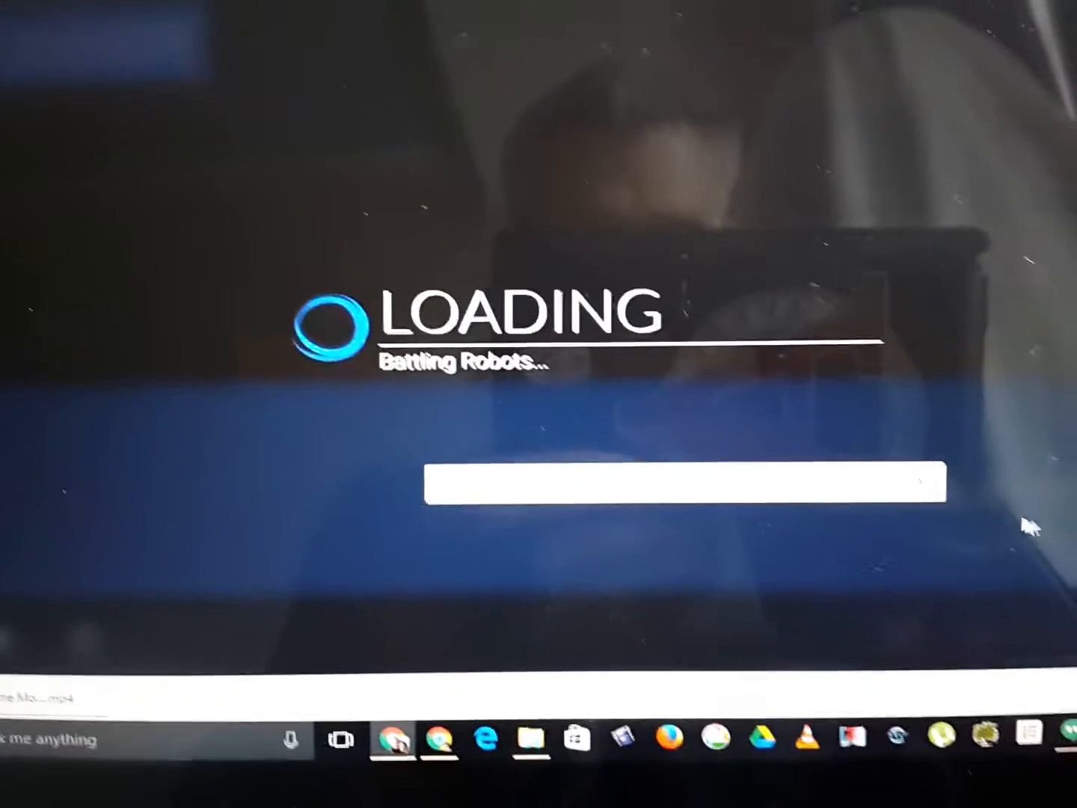